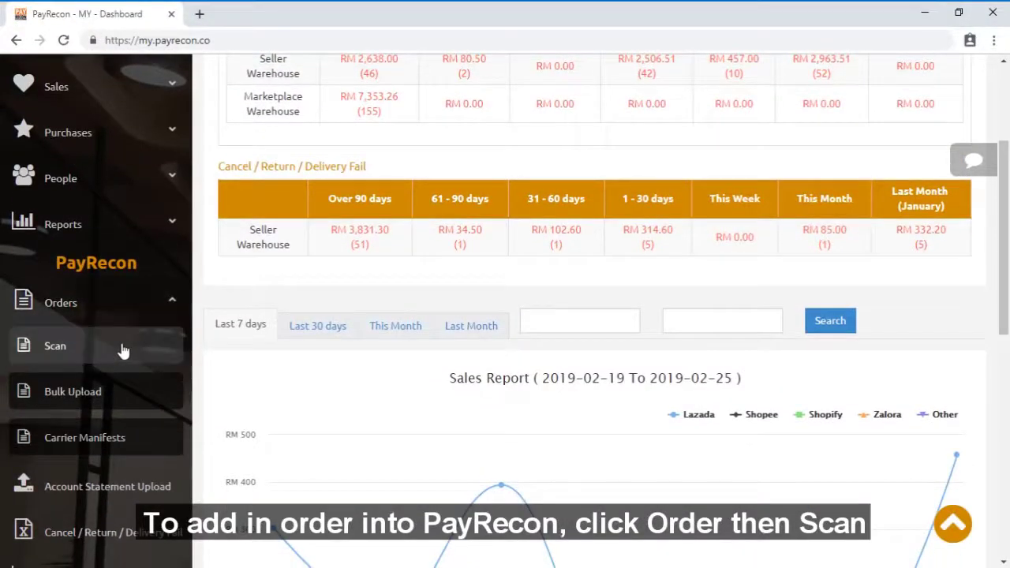
Go to the order Scan page under Orders in the sidebar
{"action": "left_click", "coordinate": [53, 346]}
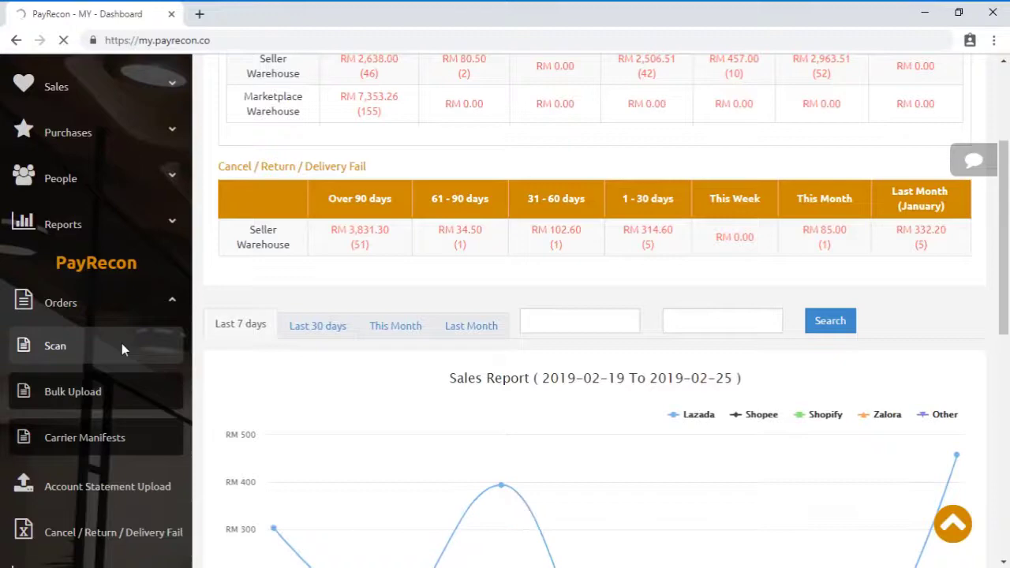
{"action": "left_click", "coordinate": [54, 345]}
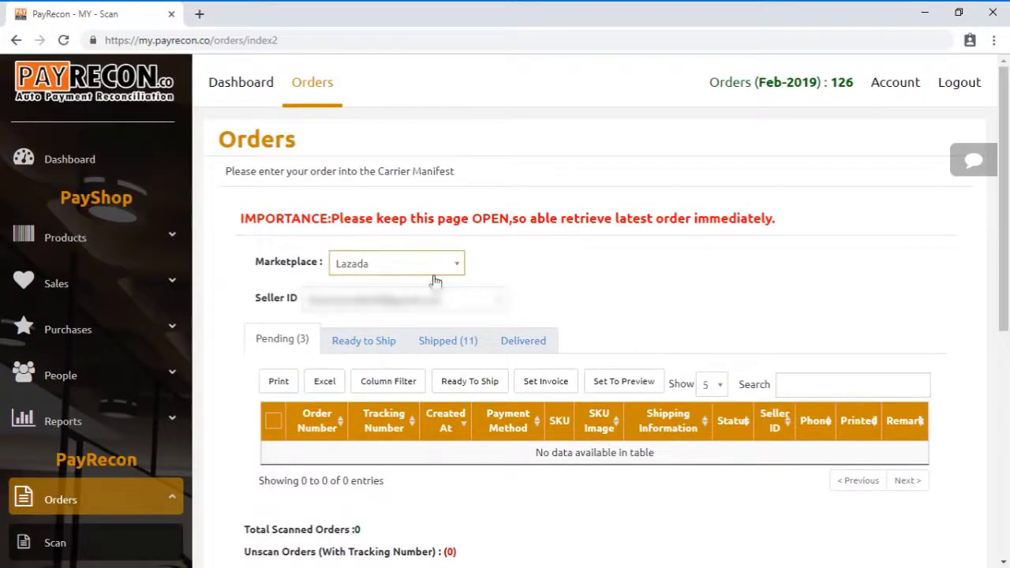
Keep Lazada as the marketplace and choose a seller ID to list its orders
{"action": "left_click", "coordinate": [396, 262]}
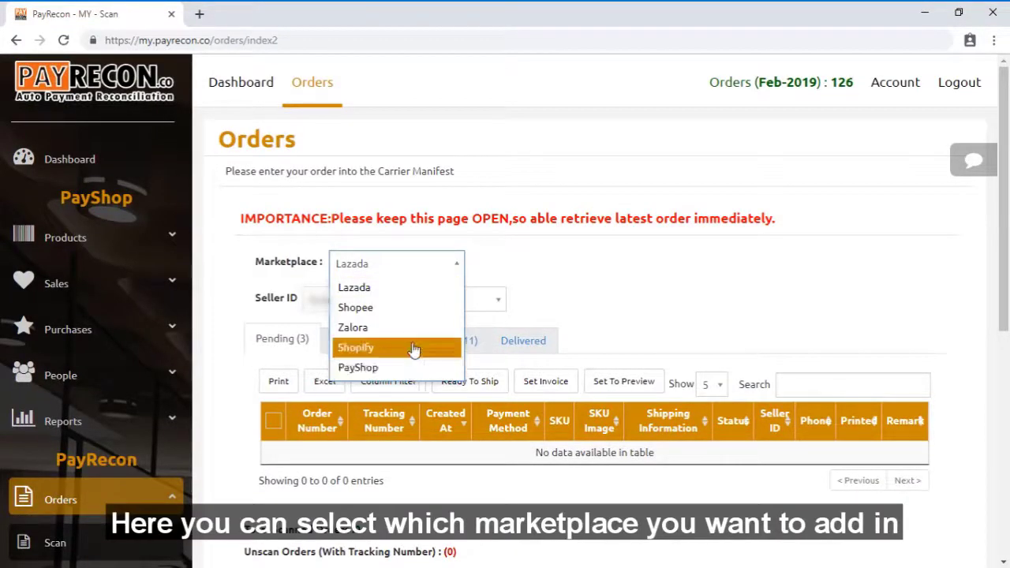
{"action": "left_click", "coordinate": [354, 287]}
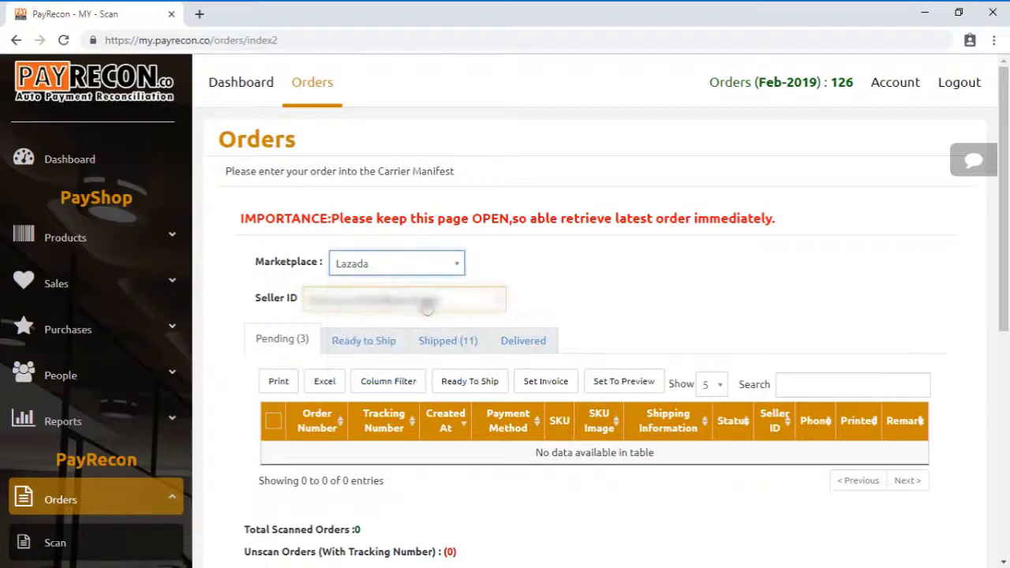
{"action": "left_click", "coordinate": [404, 298]}
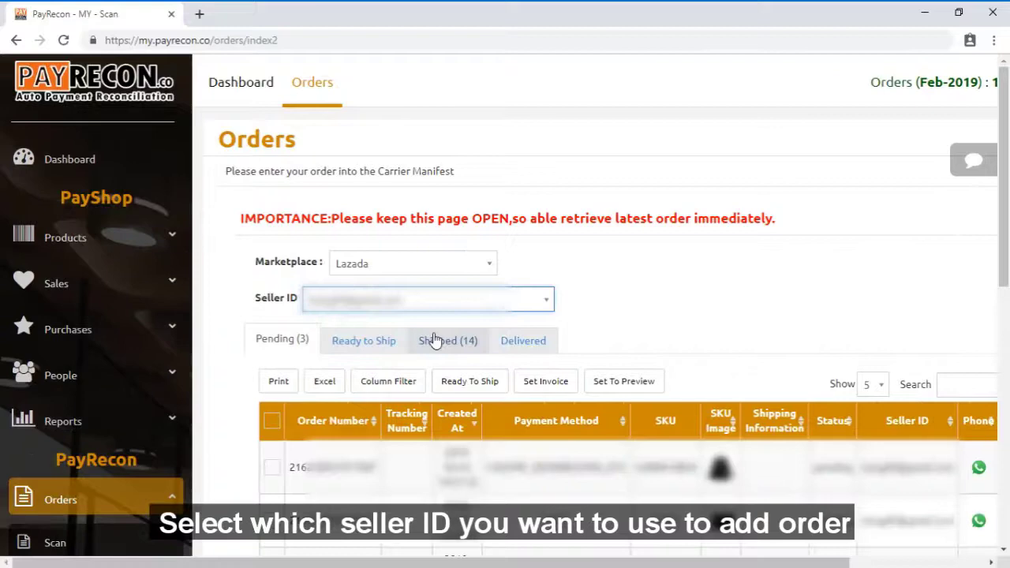
Mark the checked pending Lazada order as Ready To Ship
{"action": "scroll", "scroll_direction": "down", "scroll_amount": 3}
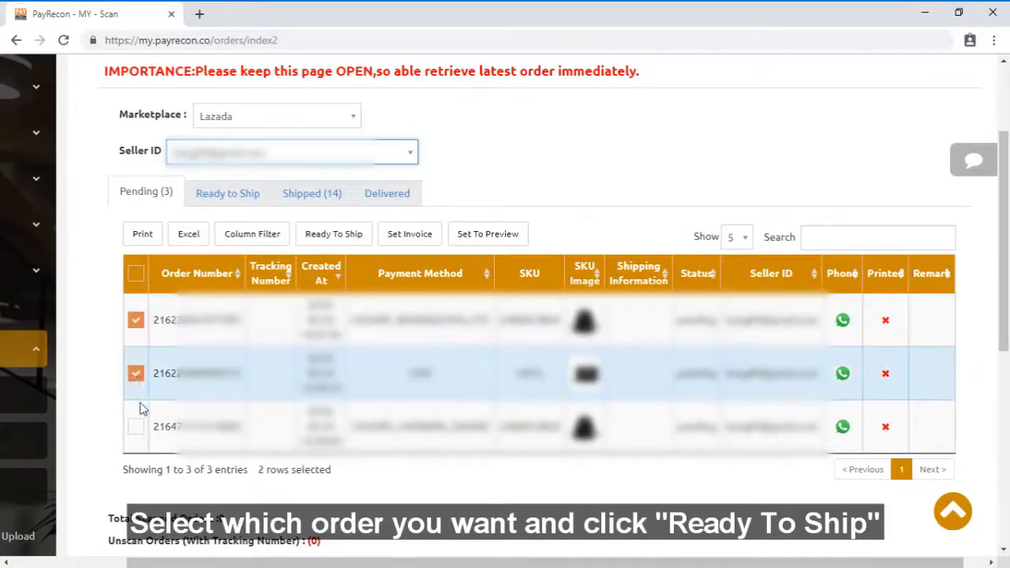
{"action": "mouse_move", "coordinate": [488, 233]}
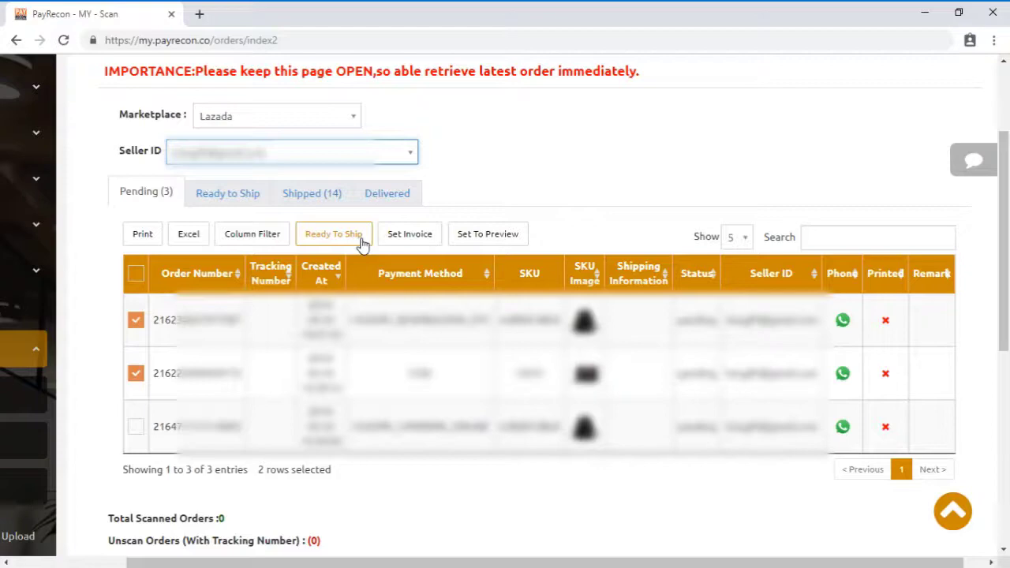
{"action": "left_click", "coordinate": [136, 318]}
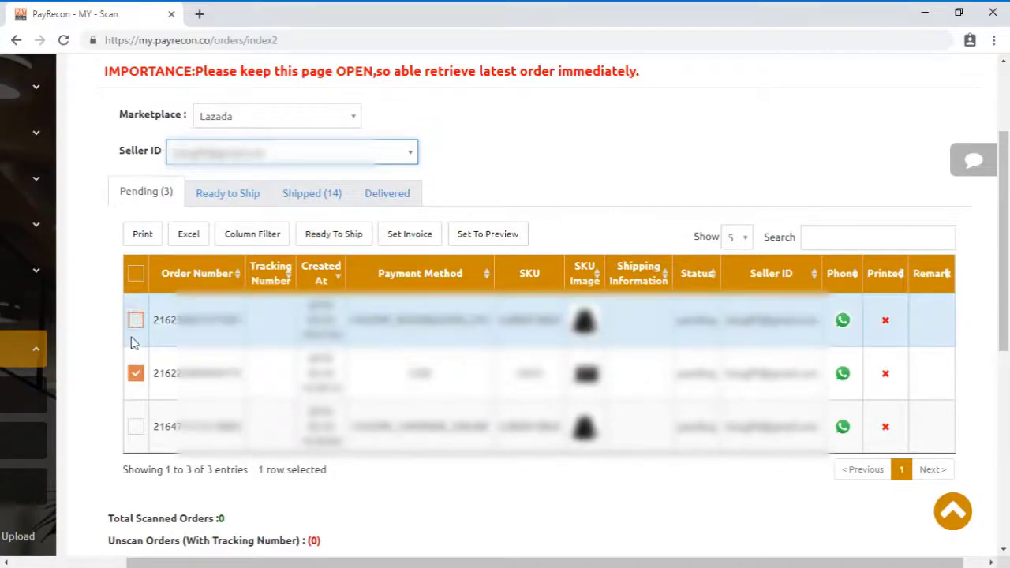
{"action": "scroll", "scroll_direction": "down", "scroll_amount": 3}
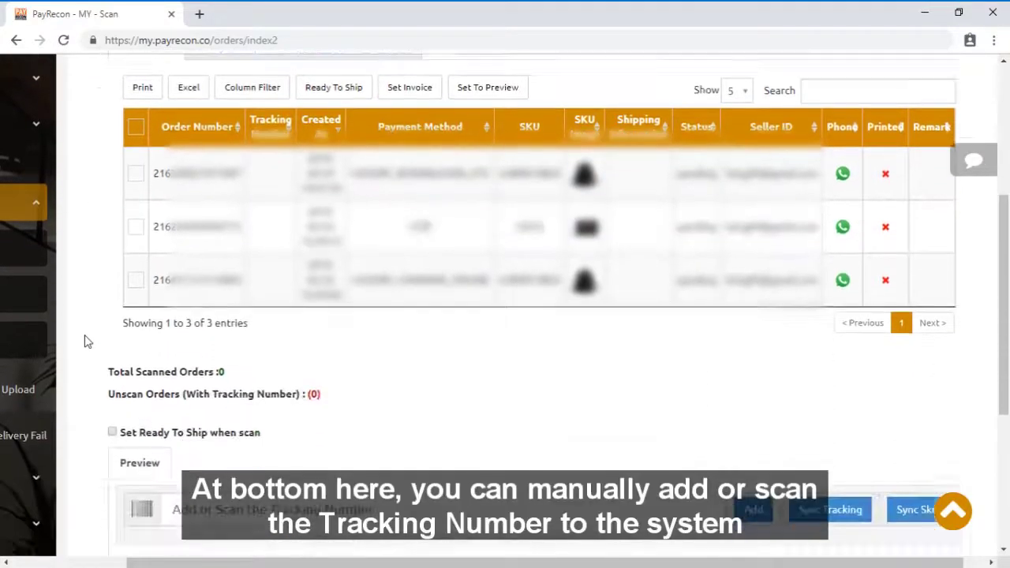
{"action": "scroll", "scroll_direction": "down", "scroll_amount": 3}
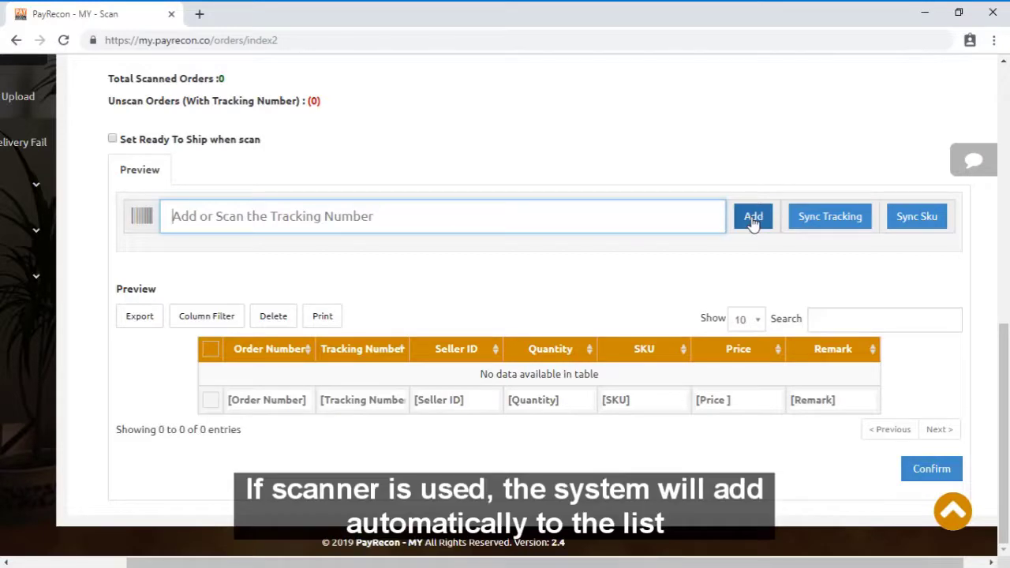
{"action": "mouse_move", "coordinate": [700, 269]}
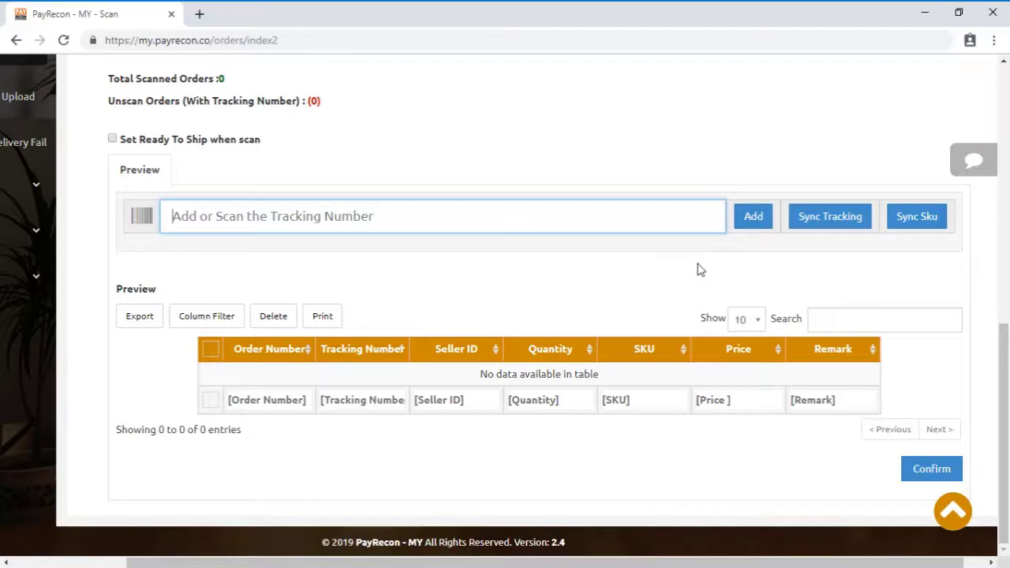
{"action": "mouse_move", "coordinate": [931, 469]}
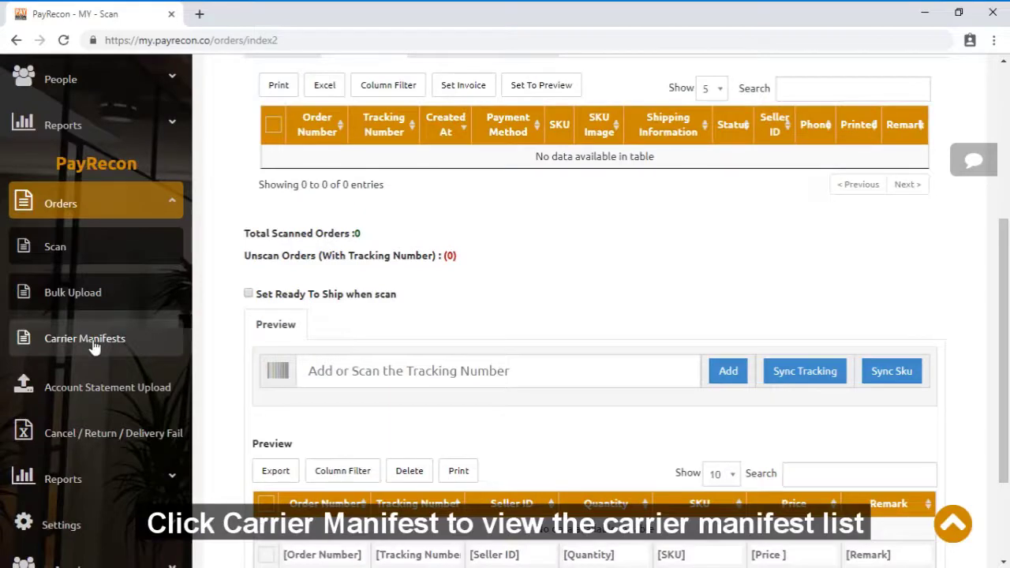
Go to the Carrier Manifests list under Orders
{"action": "left_click", "coordinate": [86, 337]}
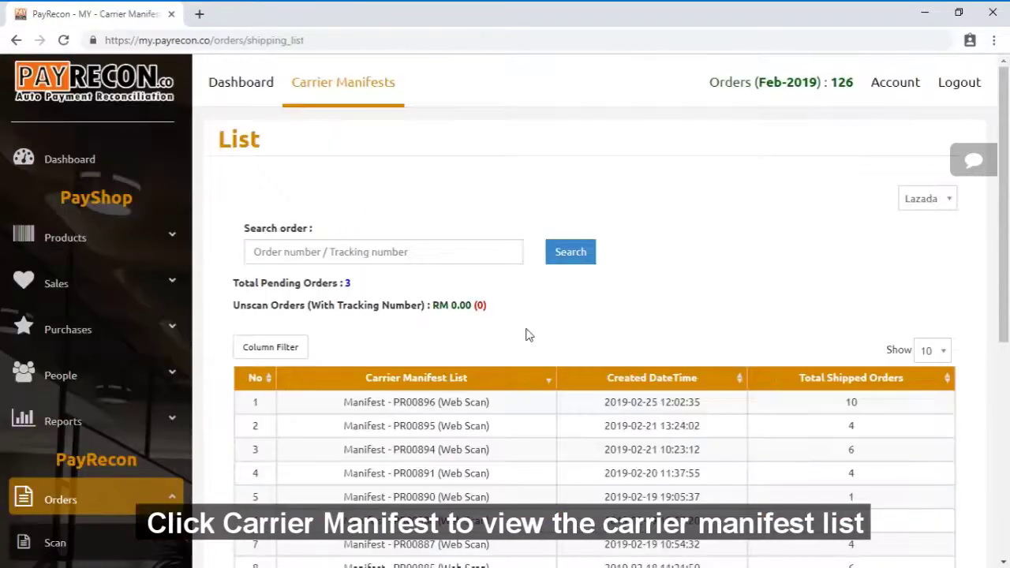
{"action": "scroll", "scroll_direction": "down", "scroll_amount": 3}
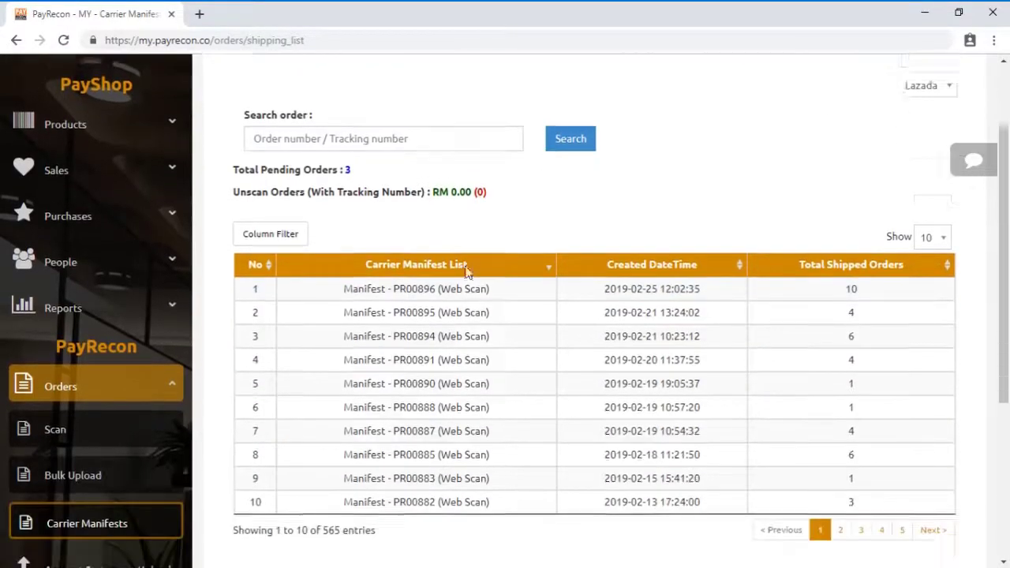
{"action": "scroll", "scroll_direction": "down", "scroll_amount": 3}
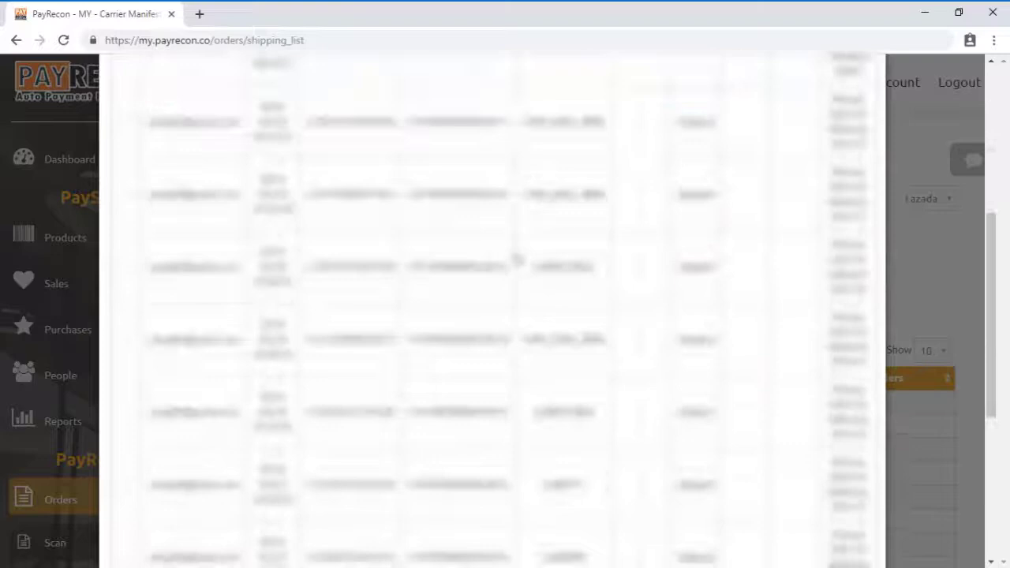
Bring up the print dialog for the newest carrier manifest's details
{"action": "scroll", "scroll_direction": "down", "scroll_amount": 3}
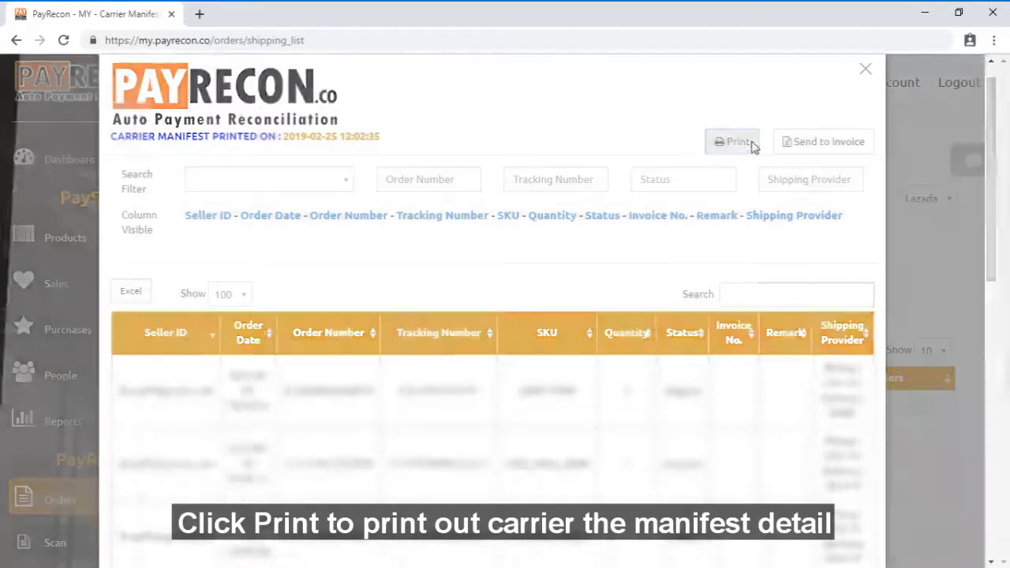
{"action": "left_click", "coordinate": [735, 142]}
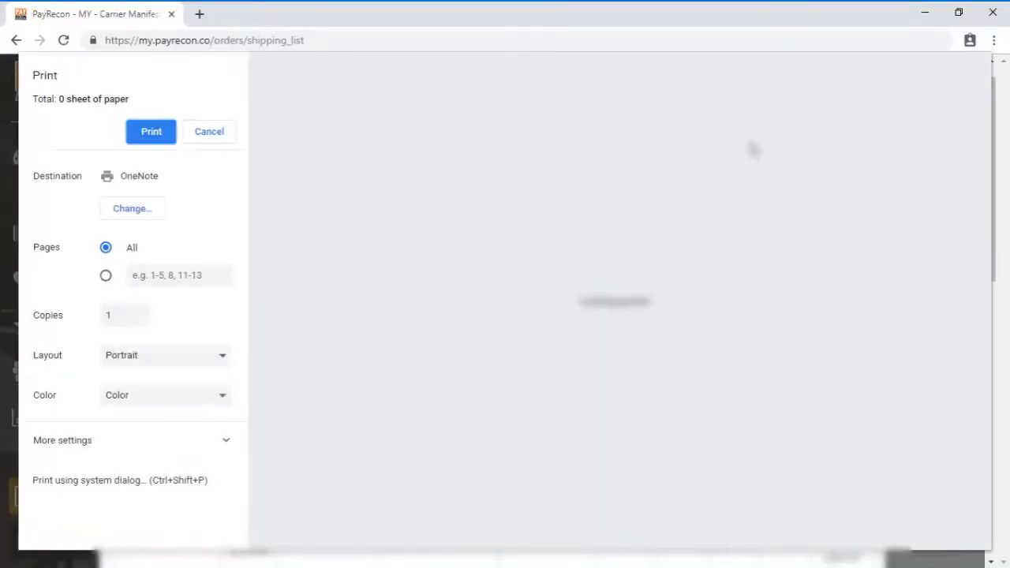